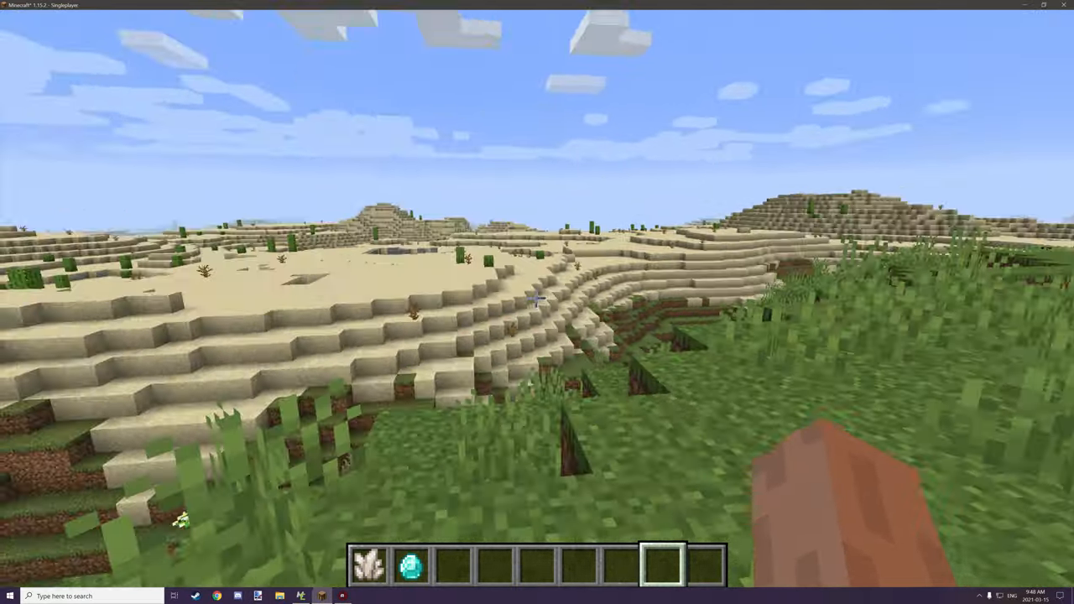
pyautogui.moveTo(537, 302)
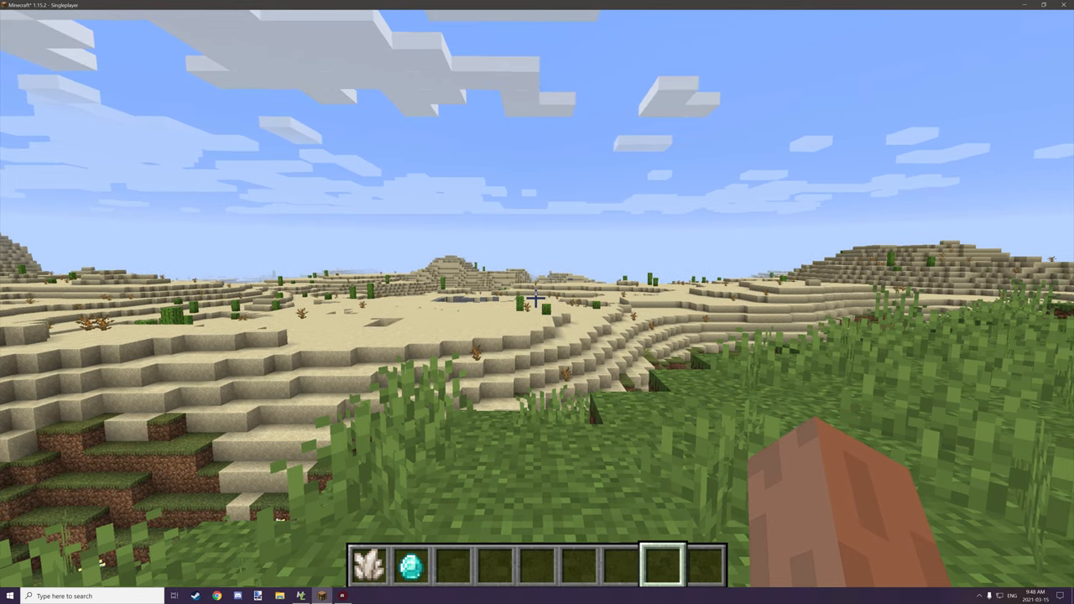
pyautogui.moveTo(537, 298)
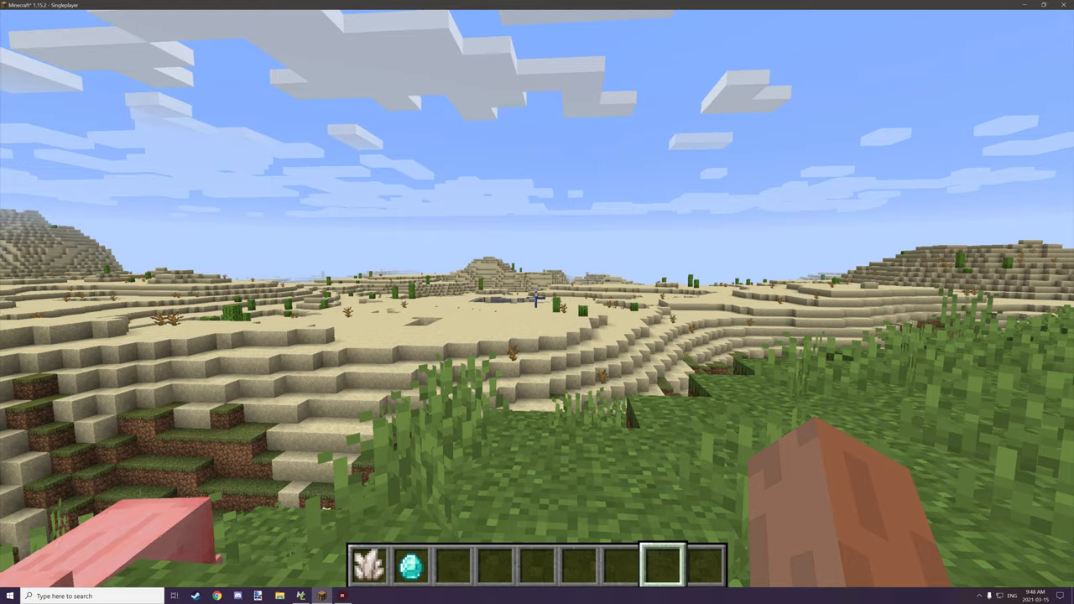
# Hold the Nether Quartz briefly, then select the Diamond in the hotbar
pyautogui.press('2')
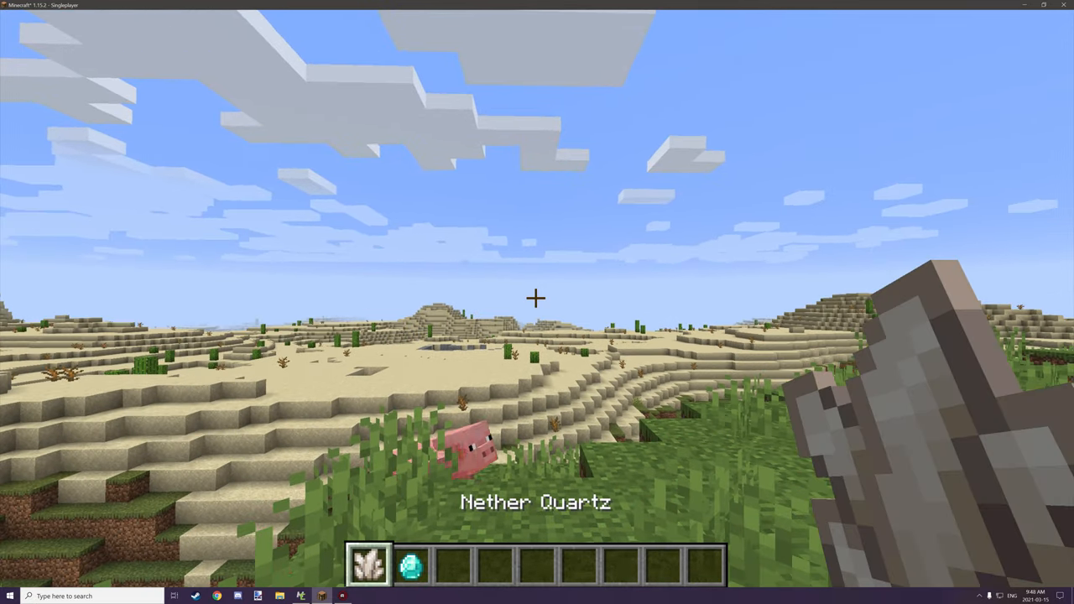
pyautogui.scroll(-3)
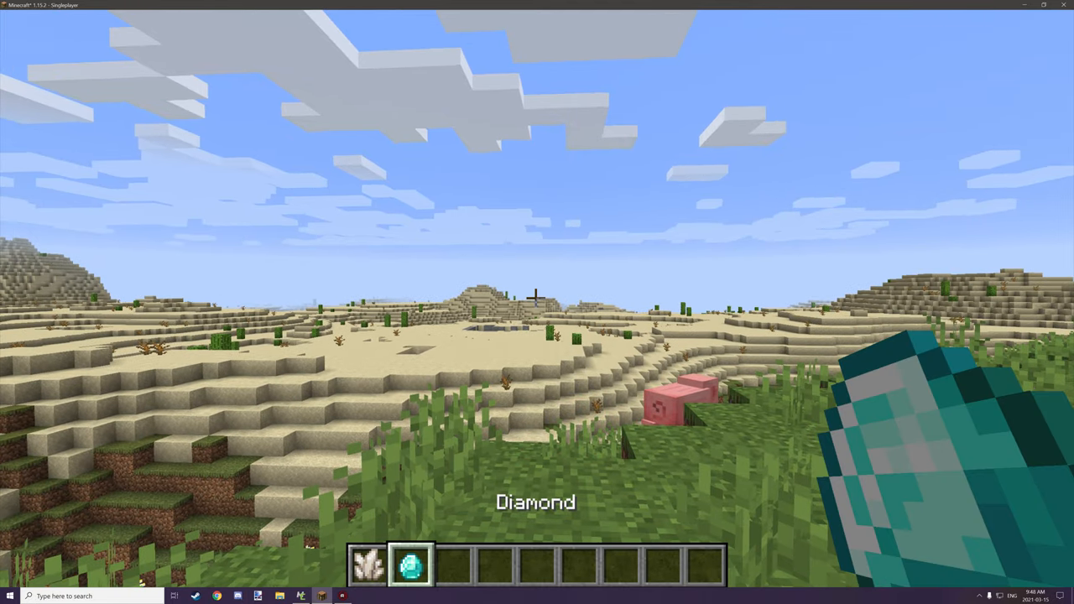
pyautogui.moveTo(537, 303)
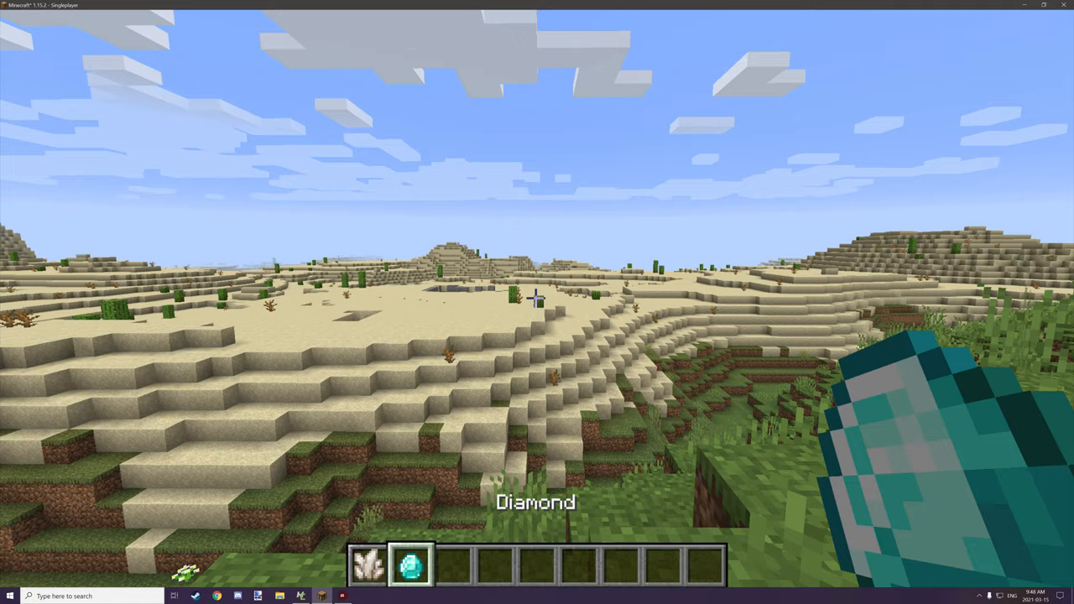
pyautogui.moveTo(537, 302)
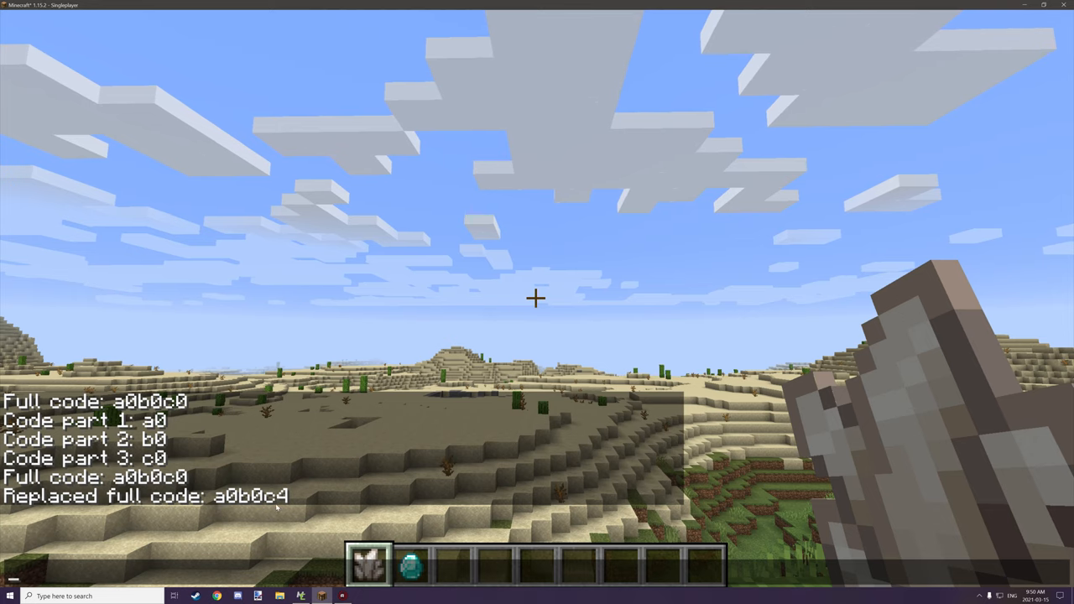
# Reselect the Diamond after the chat shows a0b0c0, its parts and a0b0c4
pyautogui.press('2')
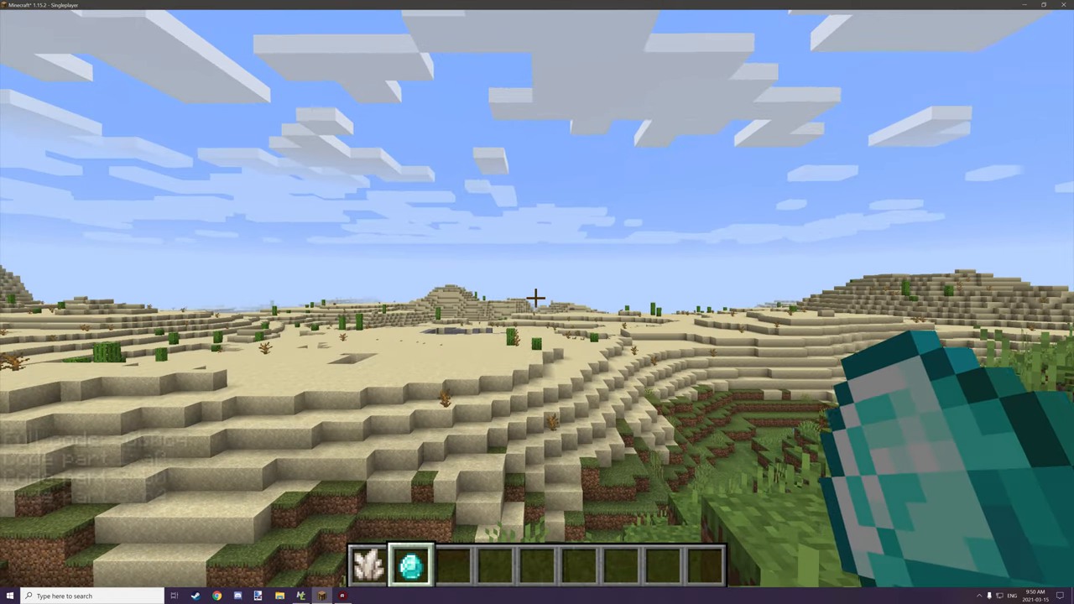
# Empty the hand and switch to the MCreator PlayerRightClicksWithItem procedure
pyautogui.press('3')
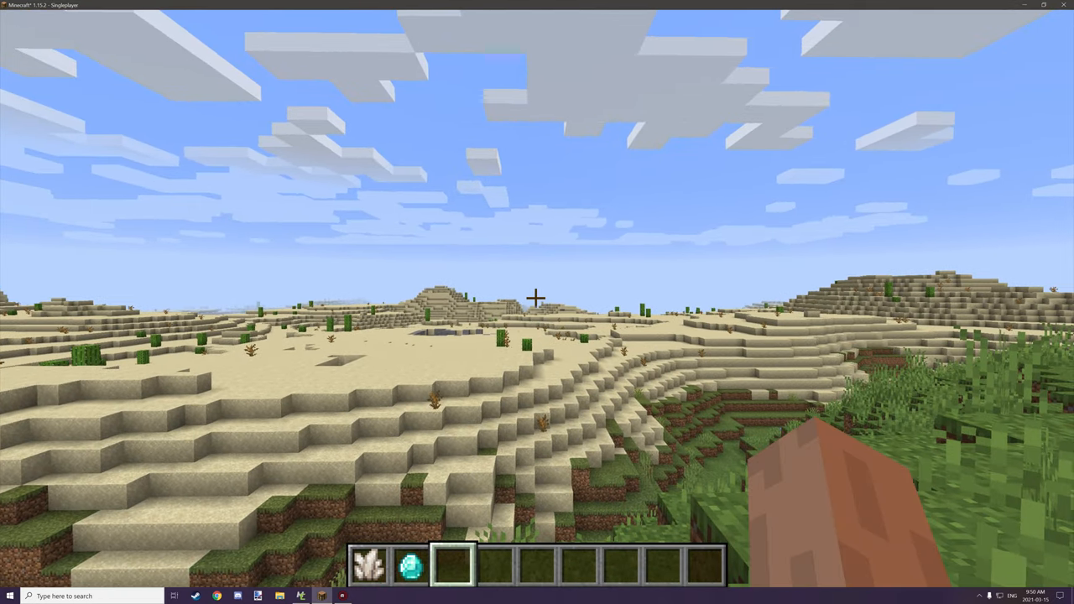
pyautogui.click(300, 596)
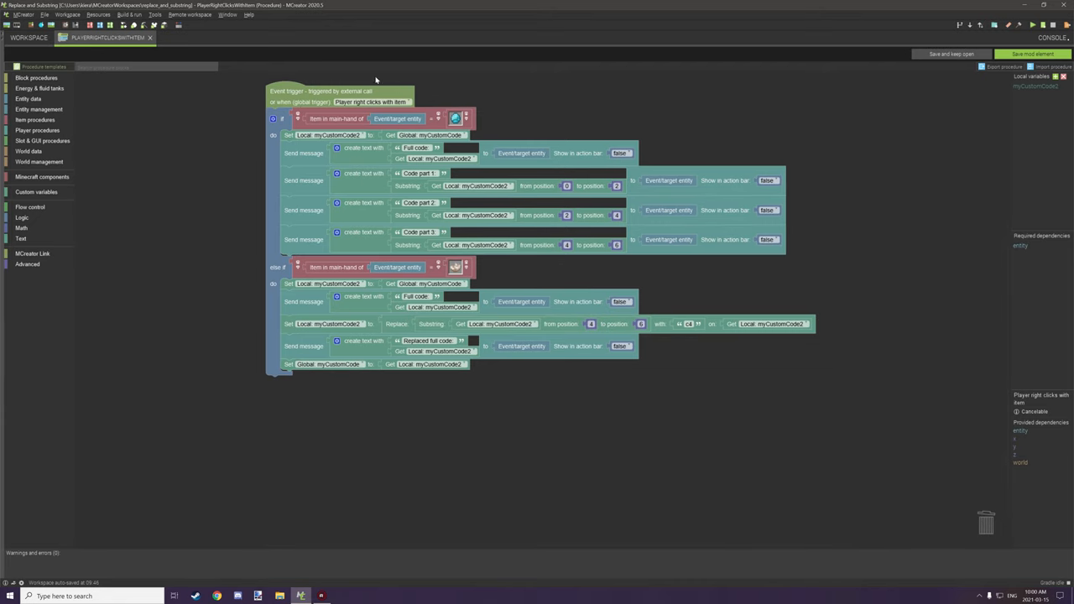
pyautogui.moveTo(871, 243)
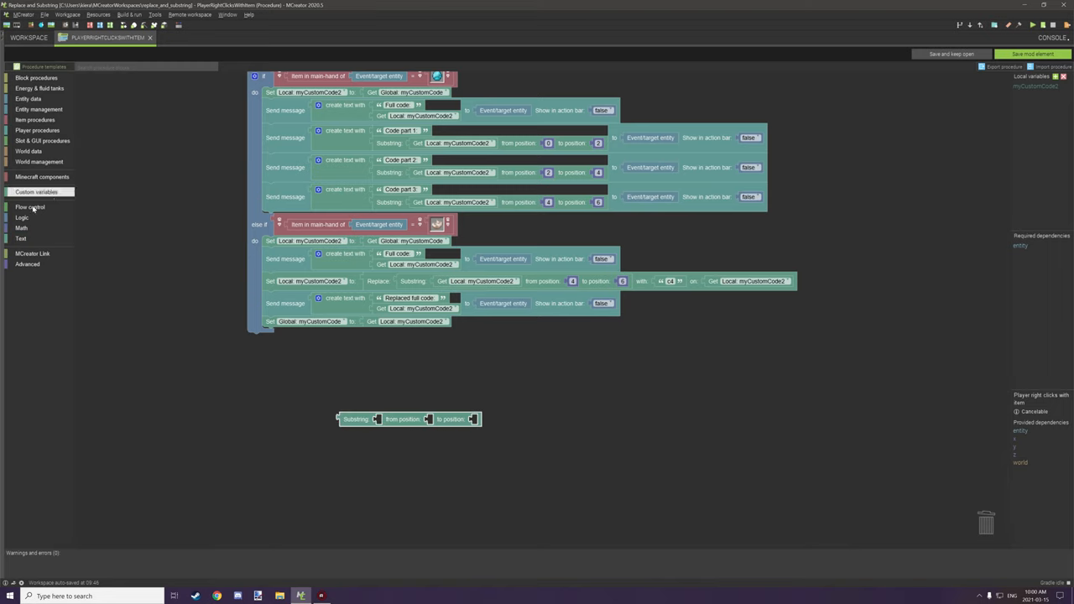
# Bring out a loose, empty Replace text block beside the Substring example
pyautogui.click(20, 238)
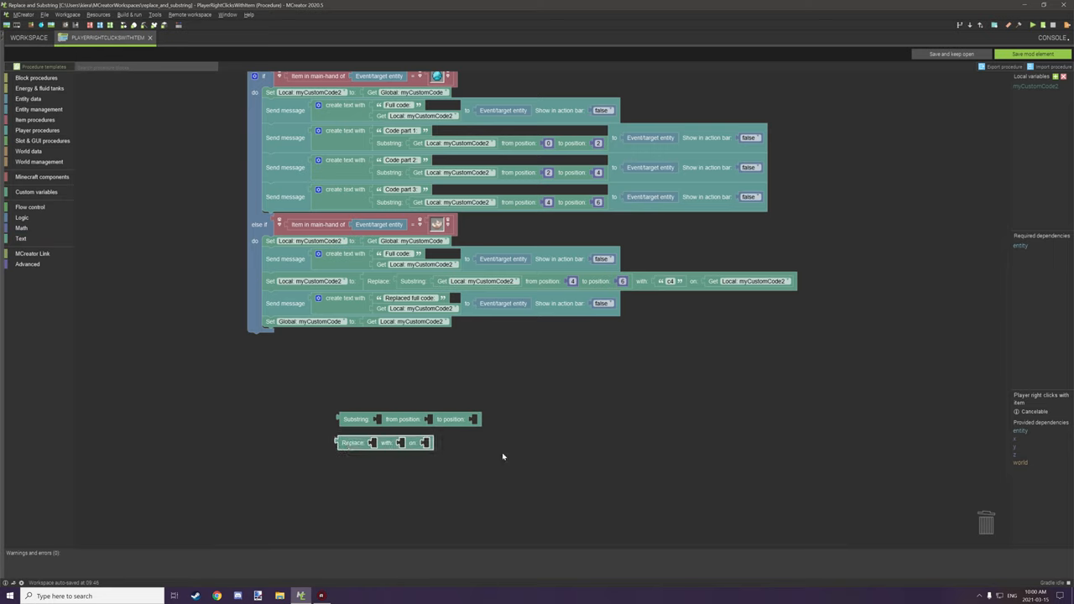
pyautogui.moveTo(455, 434)
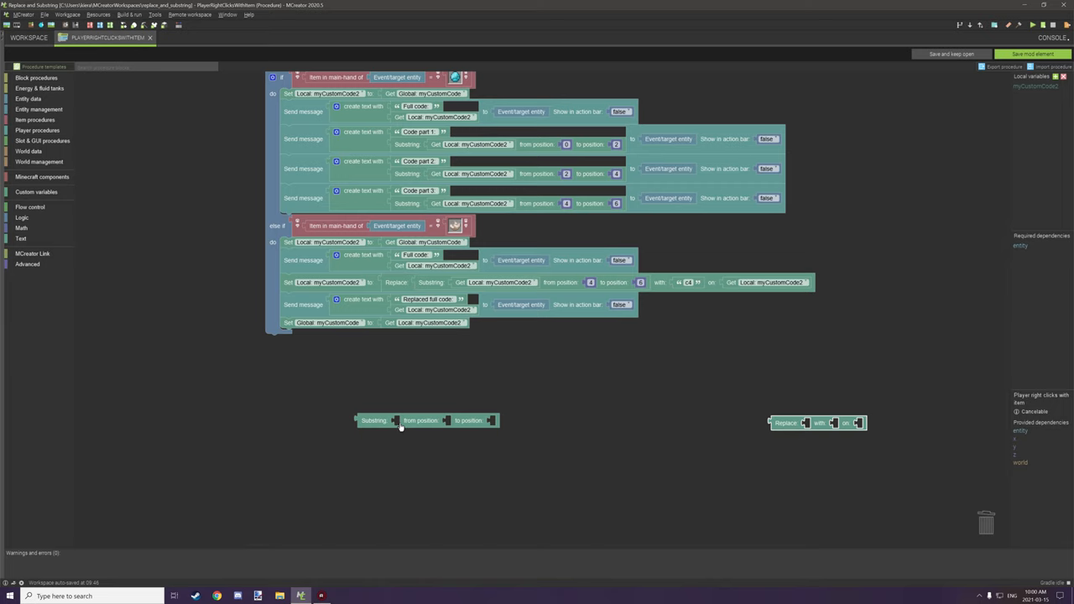
pyautogui.moveTo(452, 426)
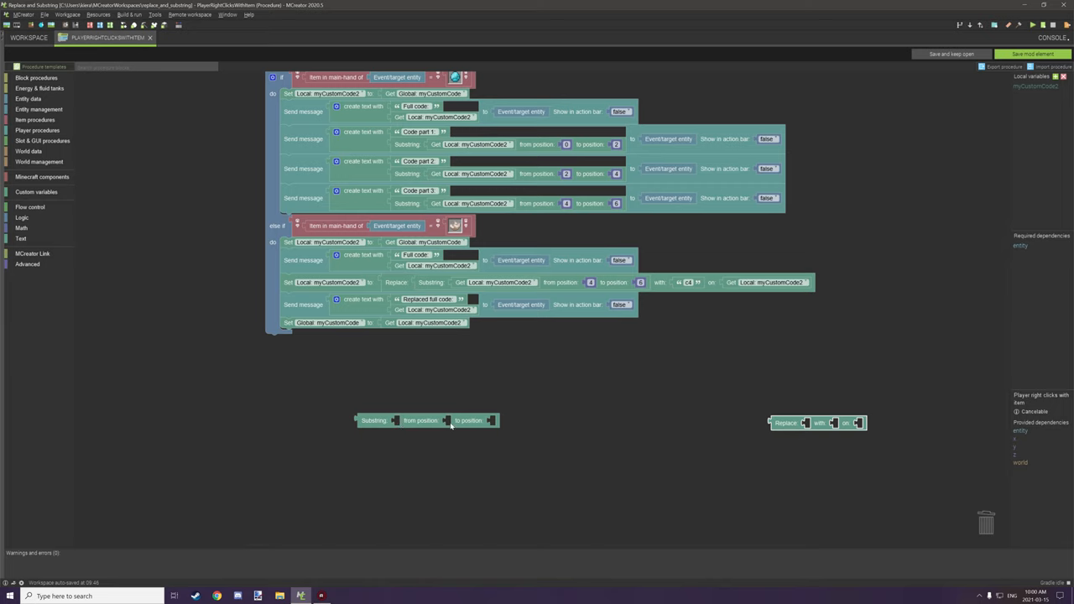
pyautogui.moveTo(397, 418)
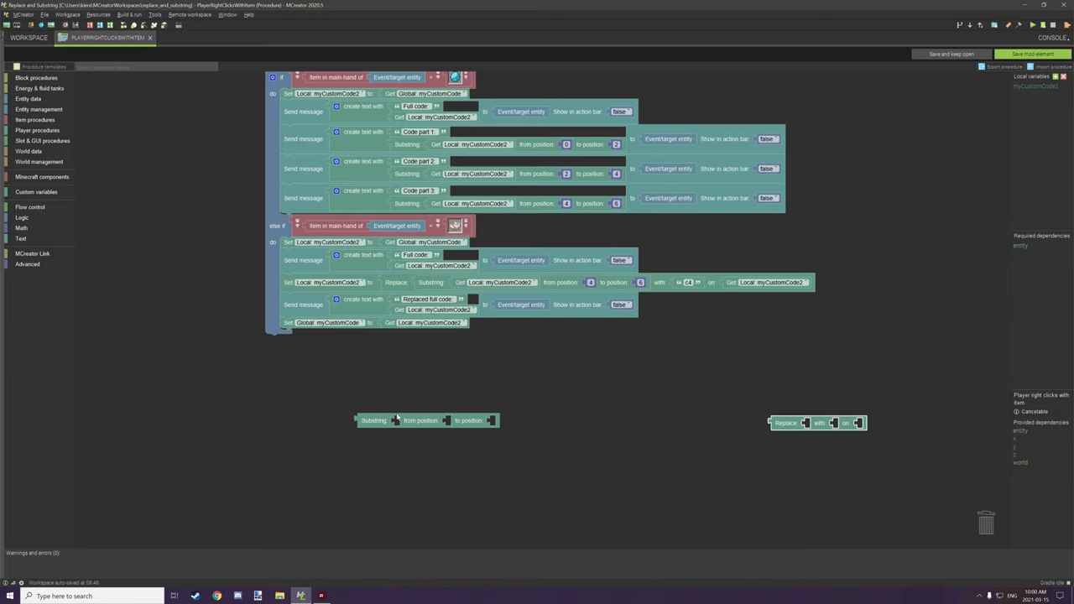
pyautogui.moveTo(457, 431)
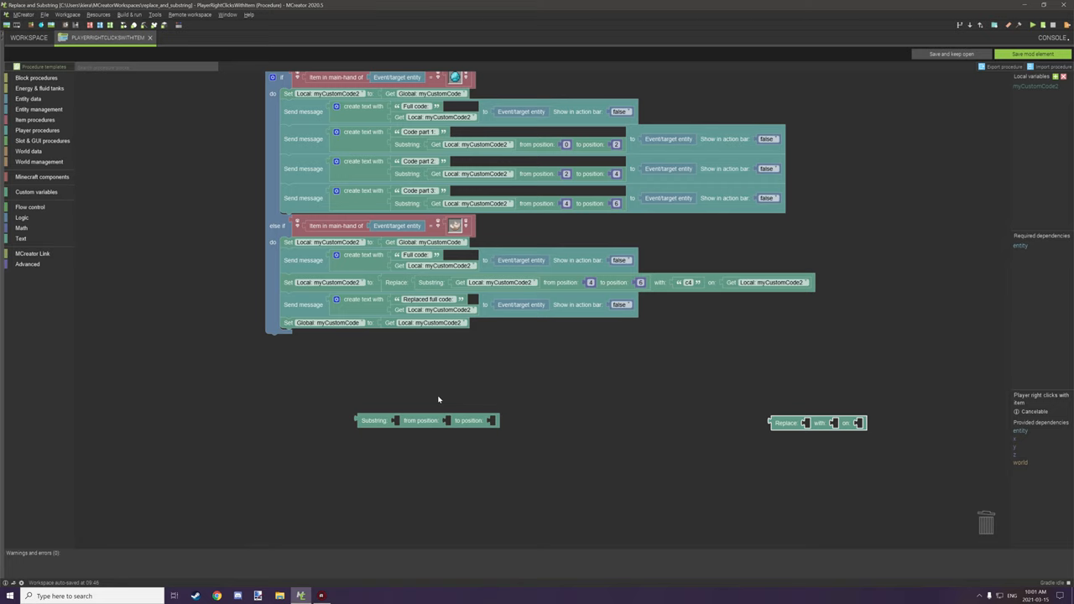
pyautogui.moveTo(497, 400)
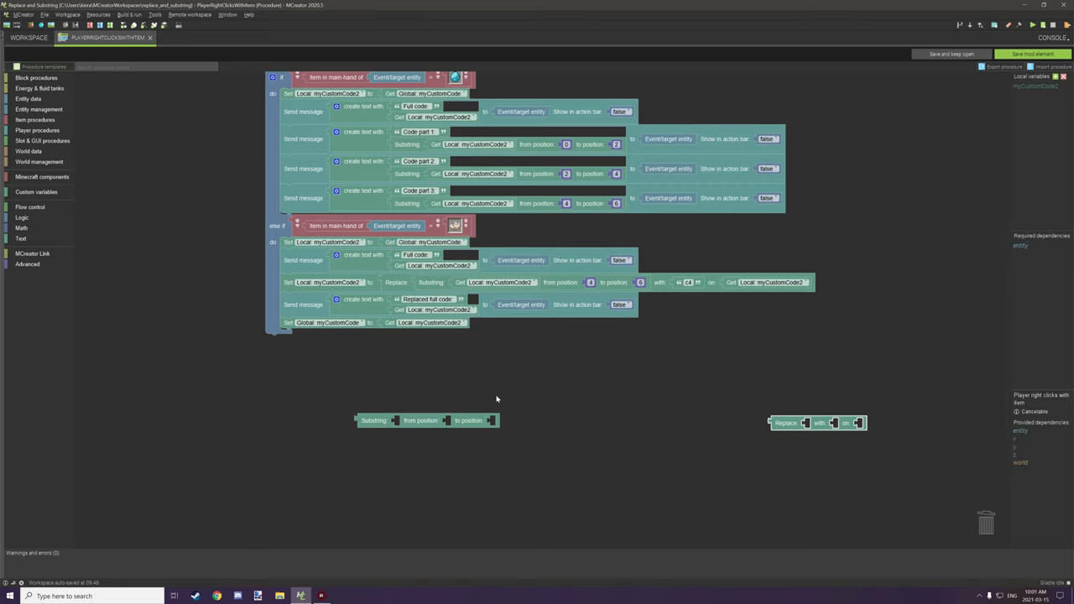
pyautogui.moveTo(497, 428)
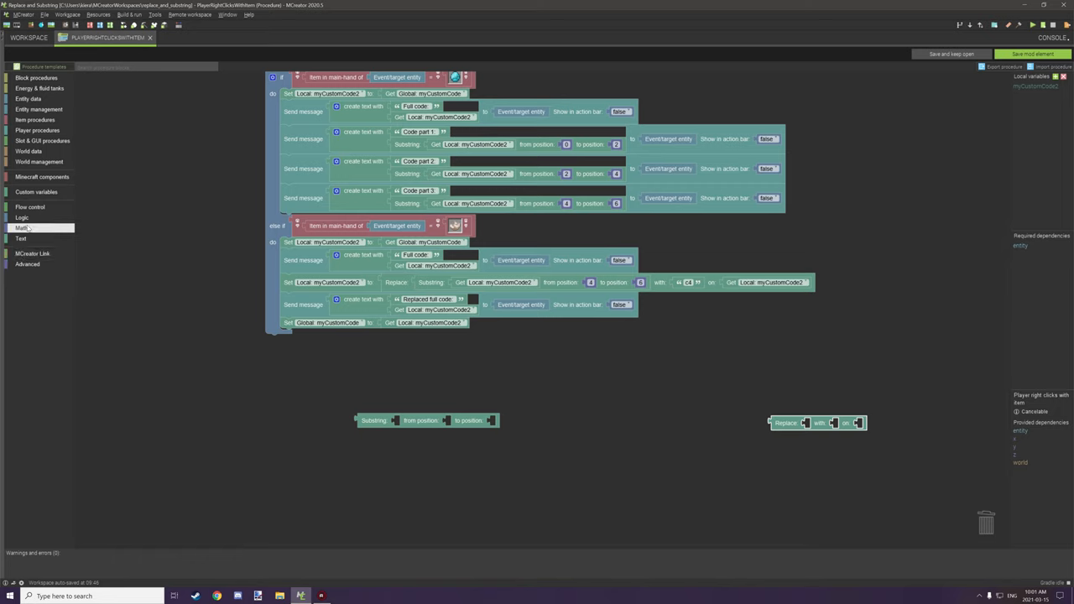
# Duplicate the Code part 1 Substring (myCustomCode2, positions 0 to 2) and delete the stray number block
pyautogui.click(21, 228)
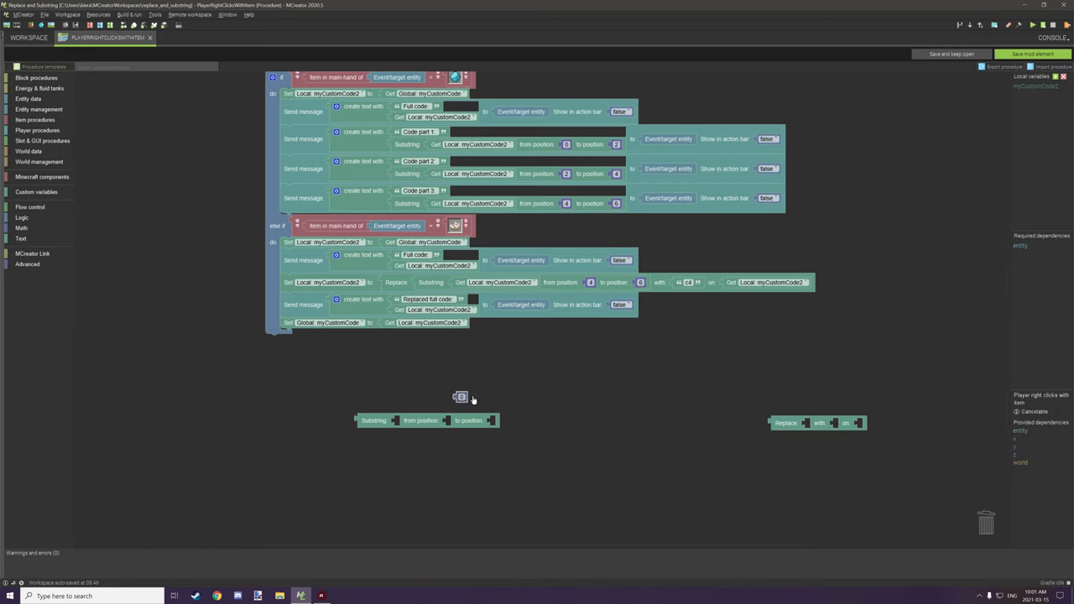
pyautogui.rightClick(567, 144)
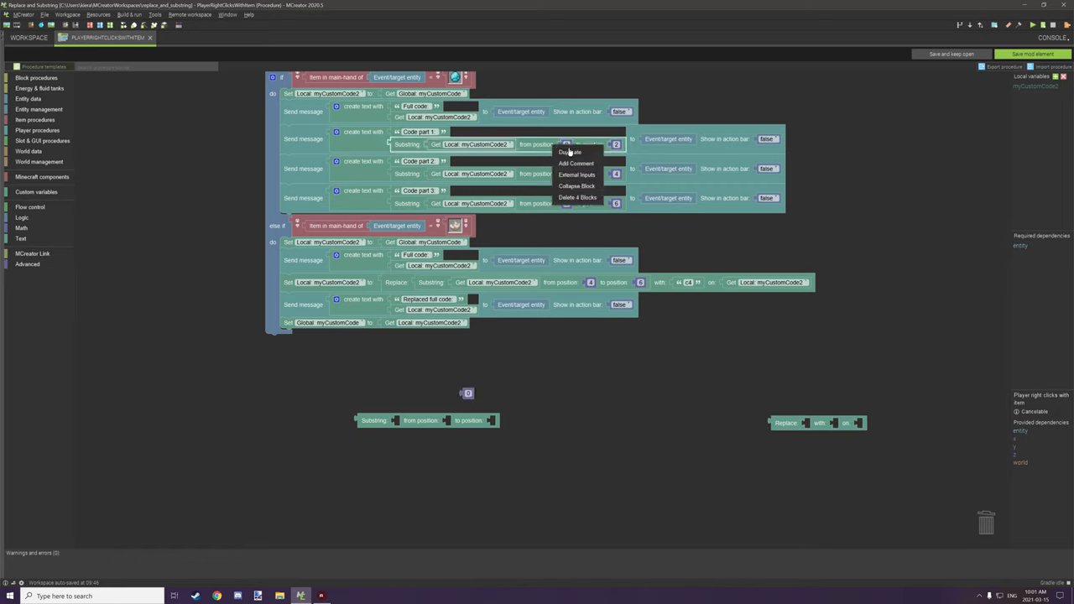
pyautogui.click(570, 152)
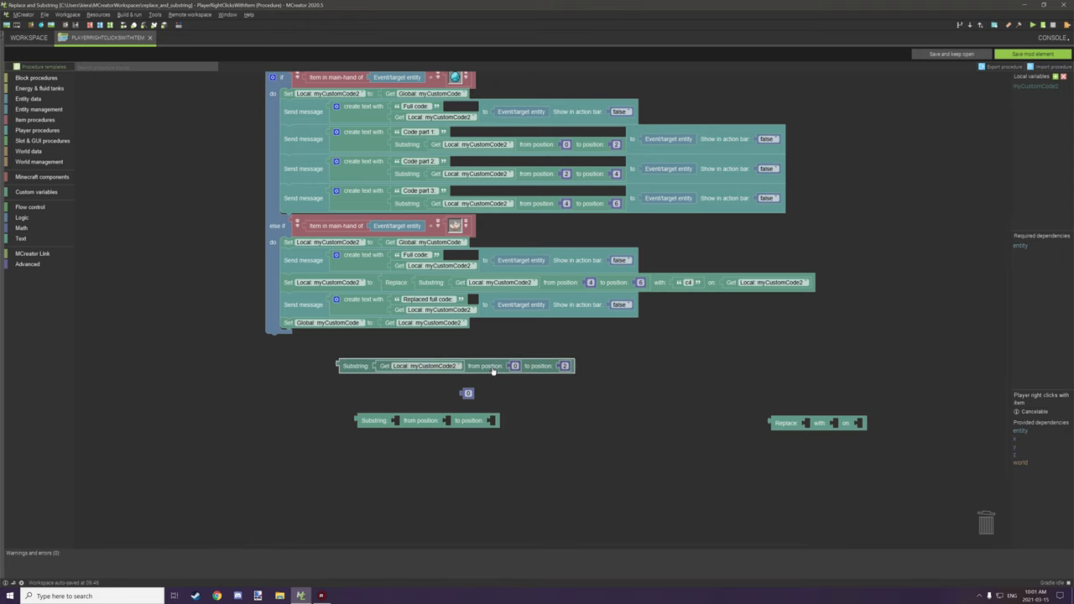
pyautogui.rightClick(468, 393)
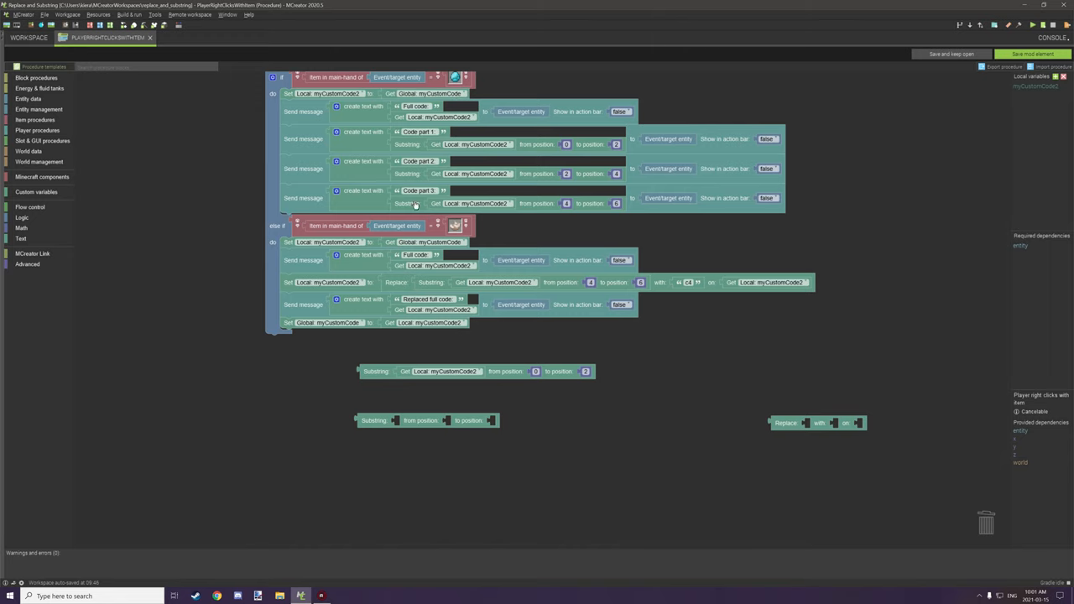
pyautogui.moveTo(514, 224)
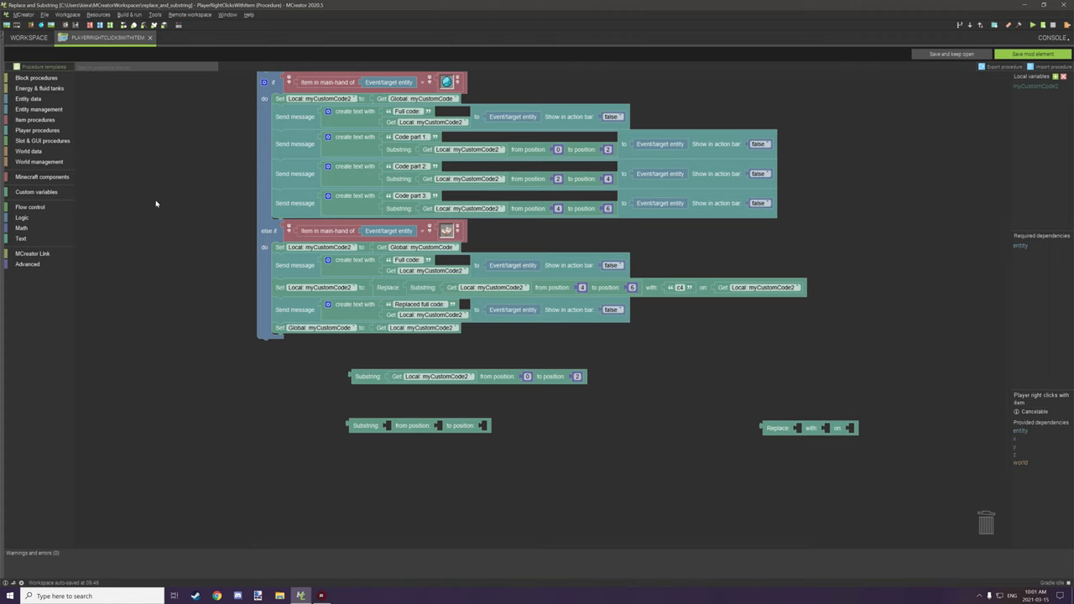
pyautogui.moveTo(206, 200)
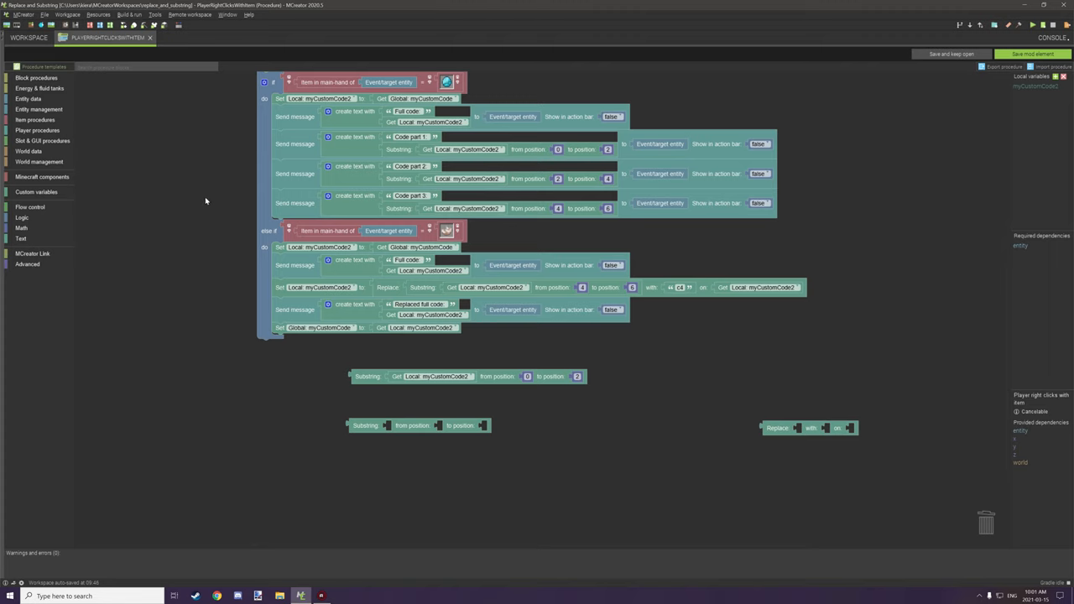
pyautogui.moveTo(392, 365)
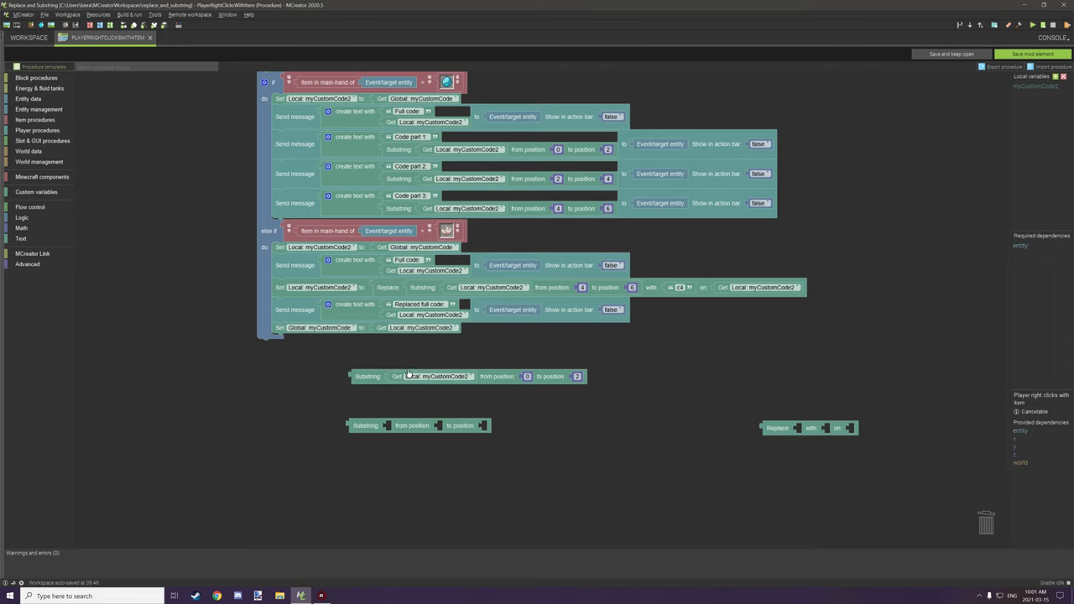
# Add a loose text block for the sample code a0b0c0 above the Substring example
pyautogui.click(20, 239)
pyautogui.write('b0c0')
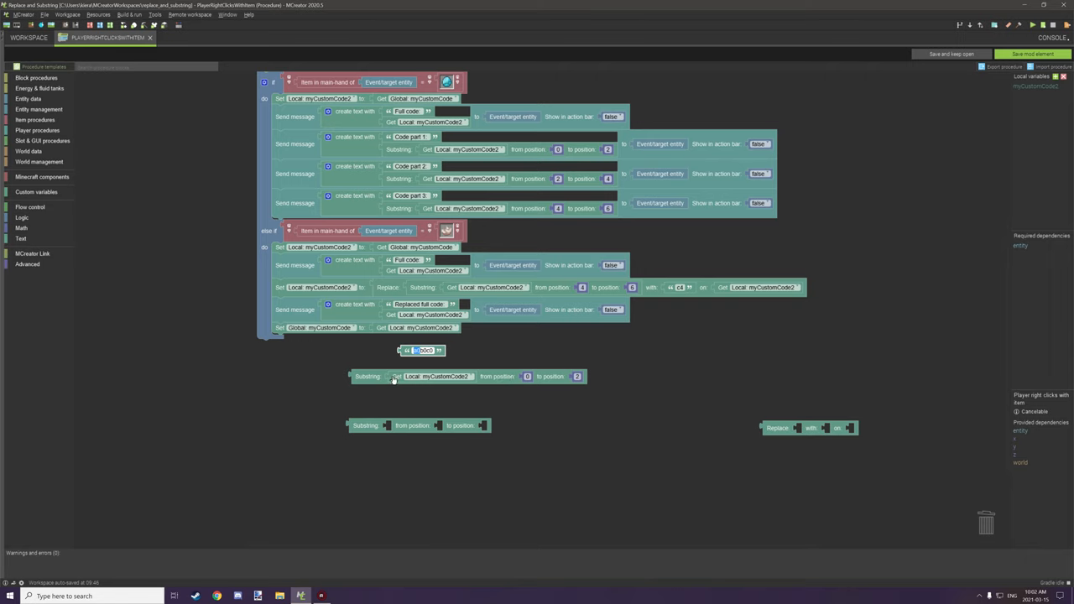
pyautogui.moveTo(560, 389)
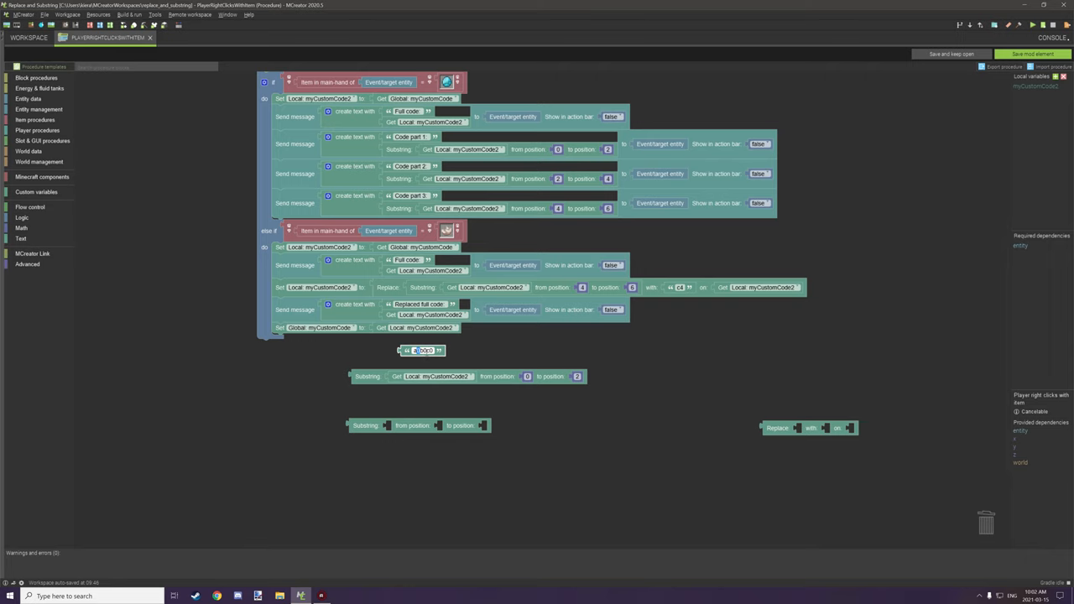
pyautogui.moveTo(524, 361)
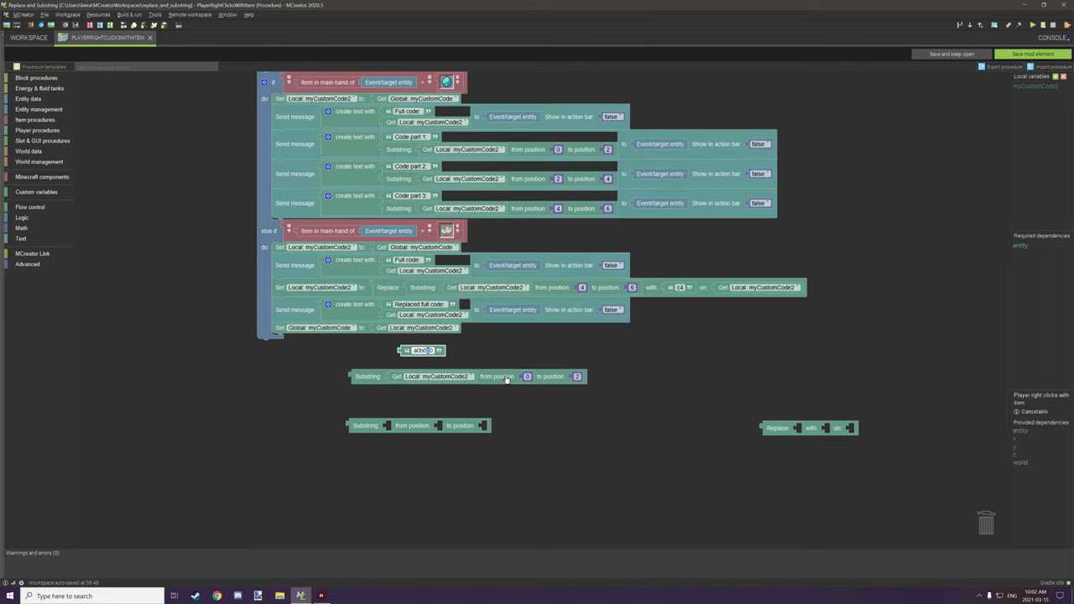
pyautogui.moveTo(546, 381)
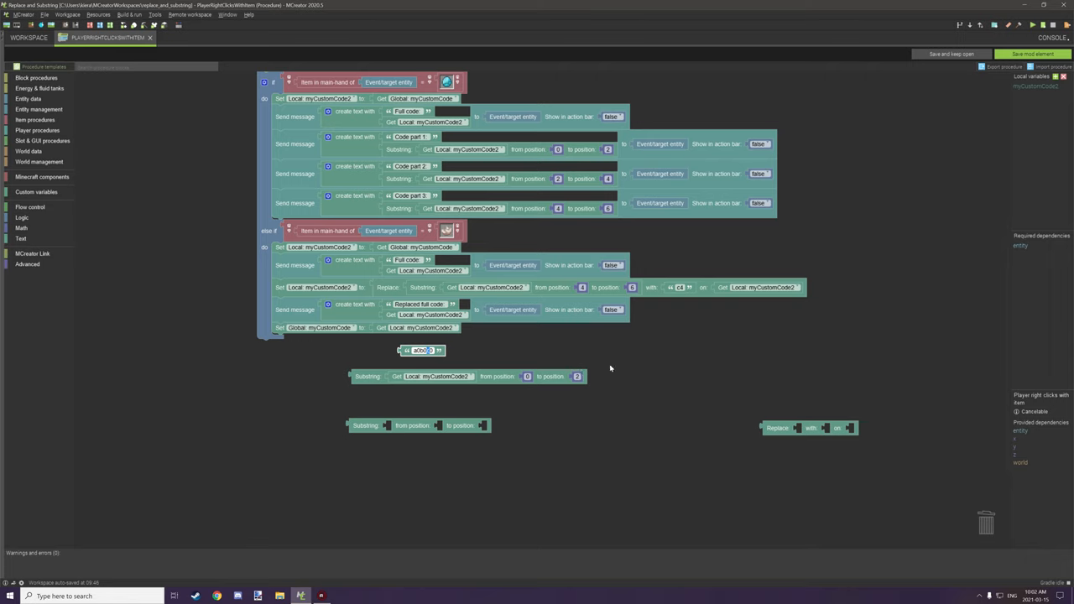
pyautogui.moveTo(576, 384)
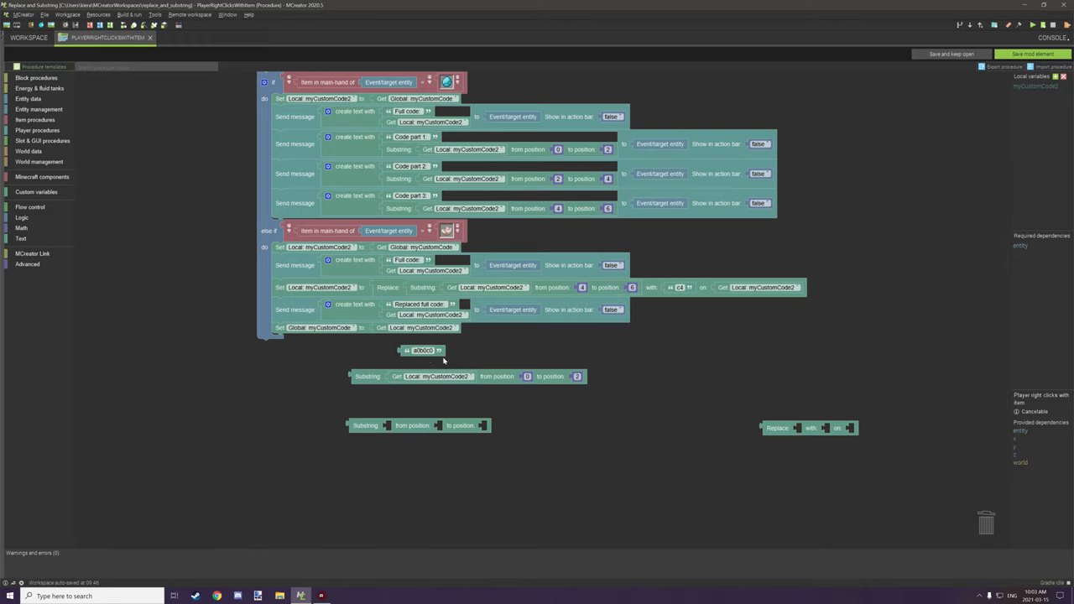
pyautogui.moveTo(481, 410)
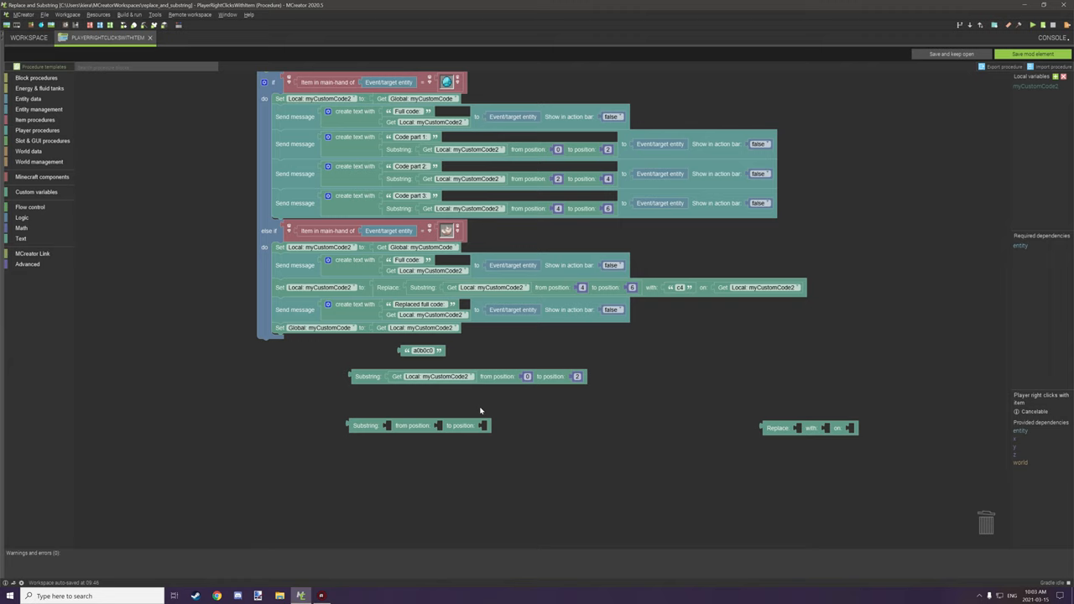
# Move the Replace block near the examples and delete the empty Substring block
pyautogui.moveTo(810, 428); pyautogui.dragTo(680, 449)
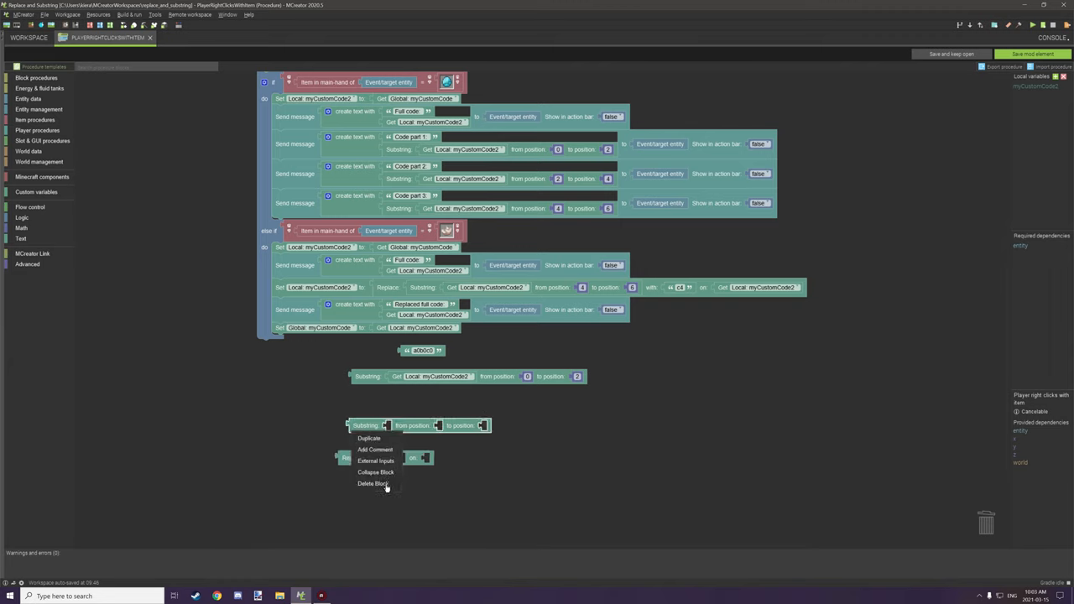
pyautogui.click(376, 472)
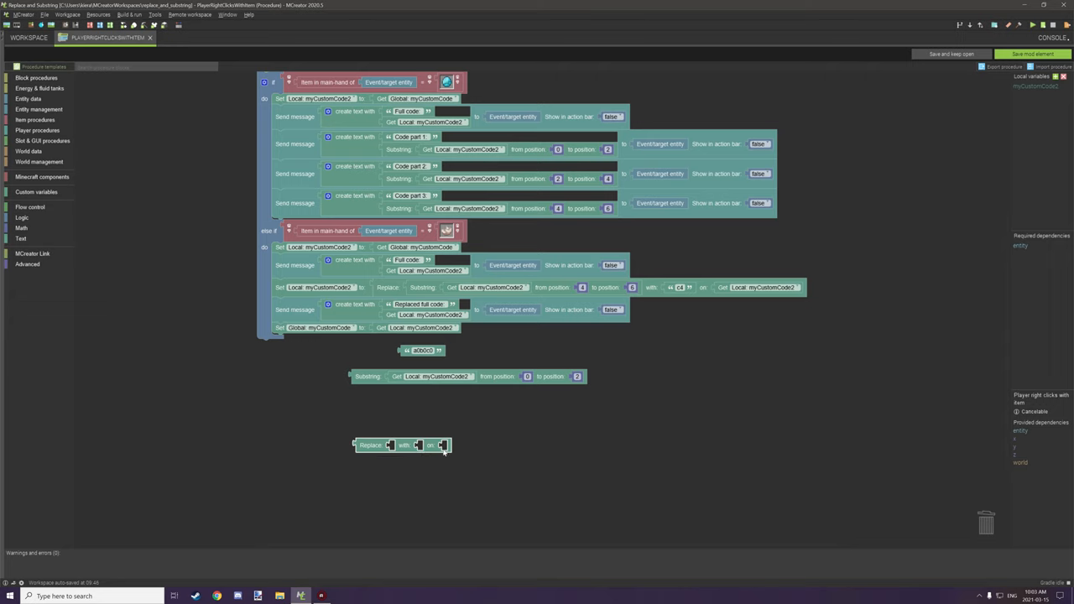
pyautogui.moveTo(448, 453)
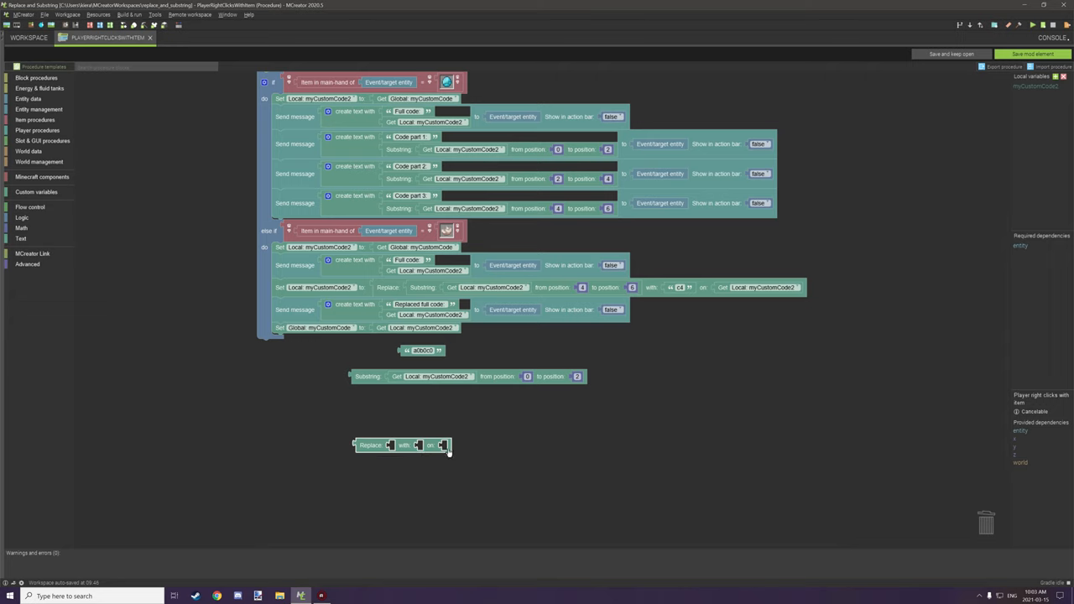
pyautogui.moveTo(429, 433)
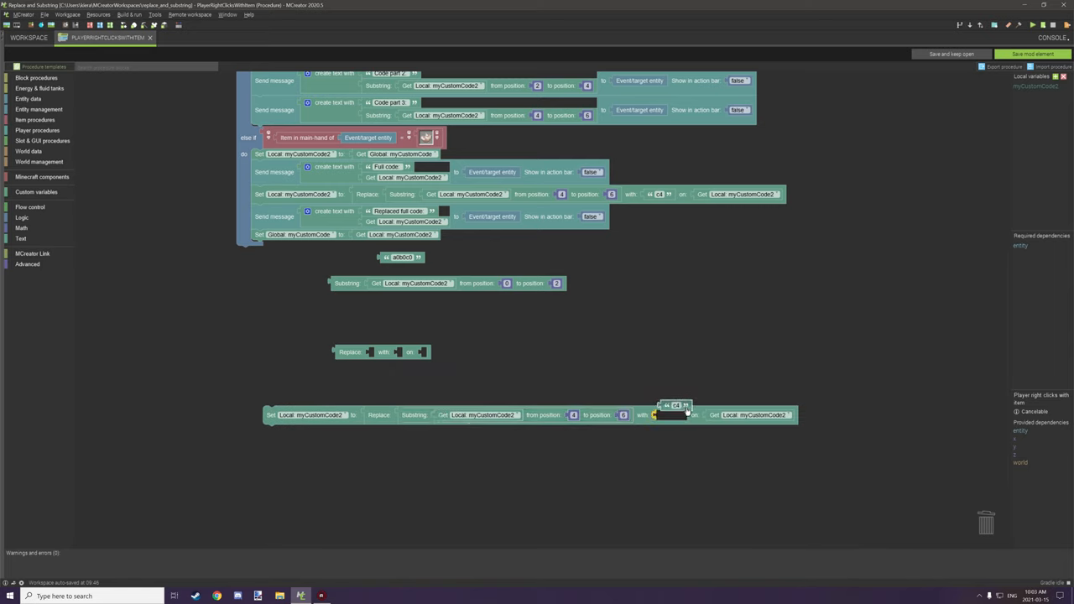
# Move the a0b0c0 text block lower and restore the myCustomCode2 variable in the copied Replace statement
pyautogui.moveTo(753, 415); pyautogui.dragTo(743, 359)
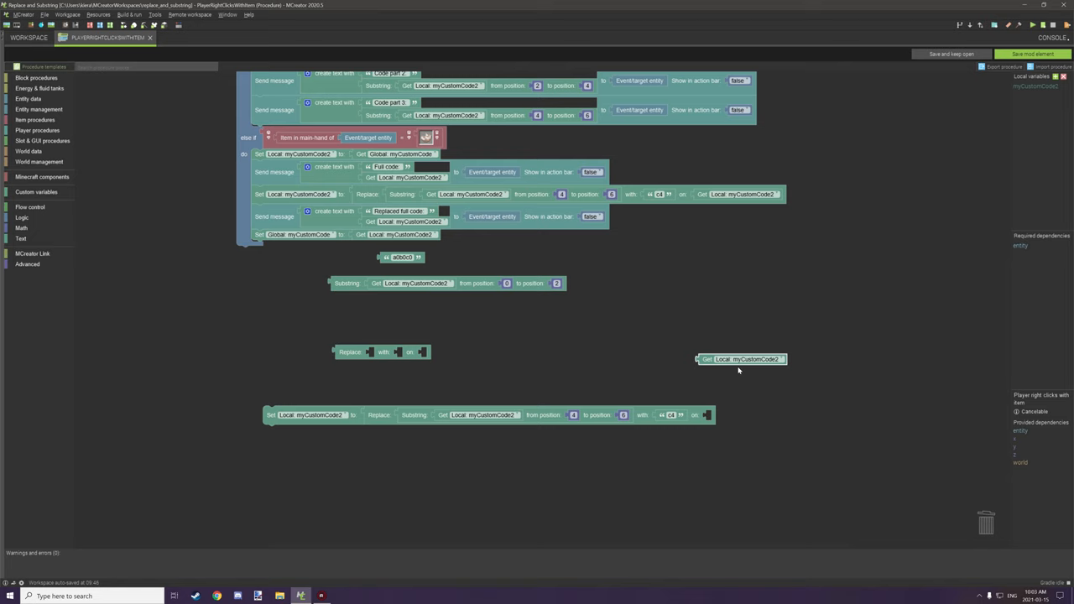
pyautogui.moveTo(736, 368)
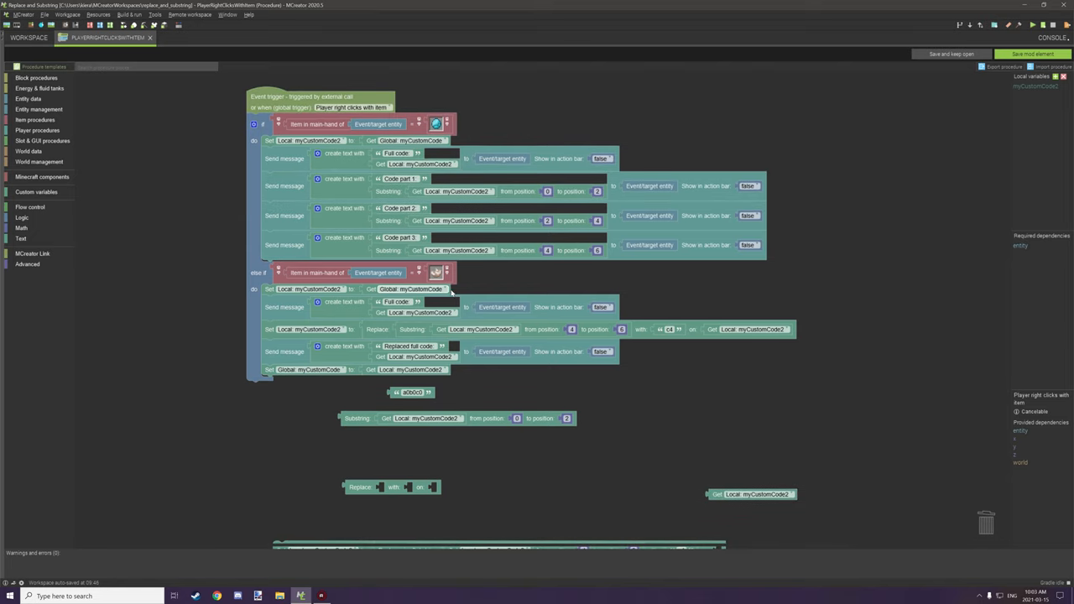
pyautogui.scroll(-3)
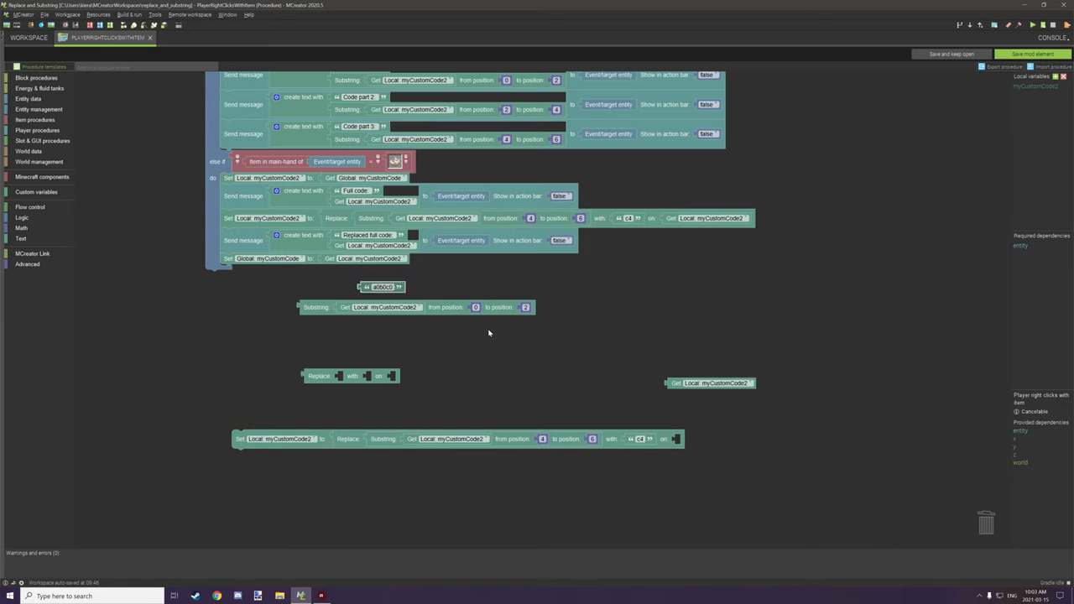
pyautogui.moveTo(382, 286); pyautogui.dragTo(554, 353)
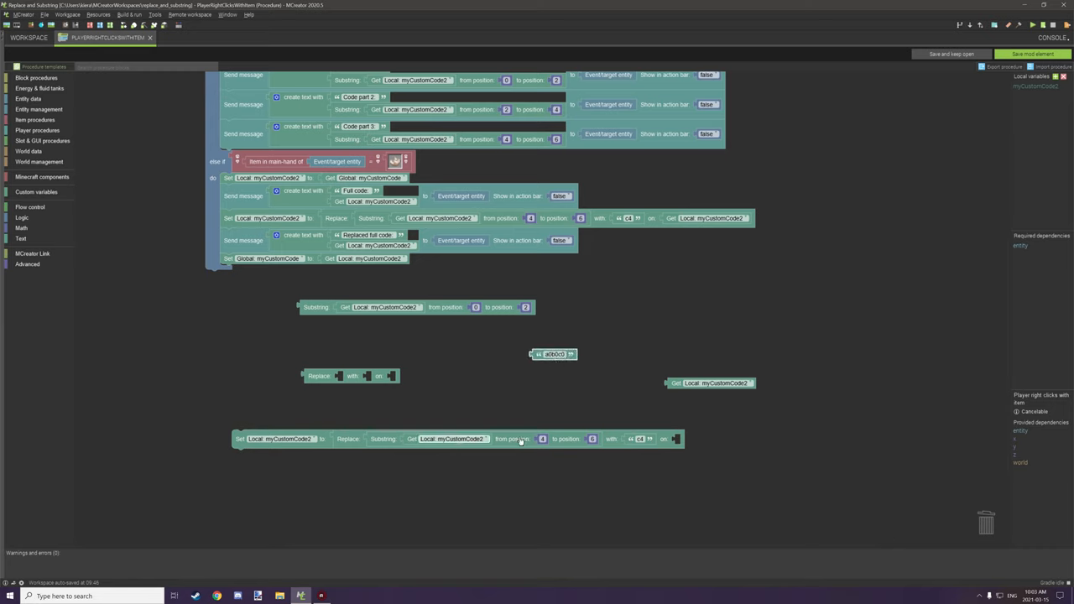
pyautogui.click(542, 439)
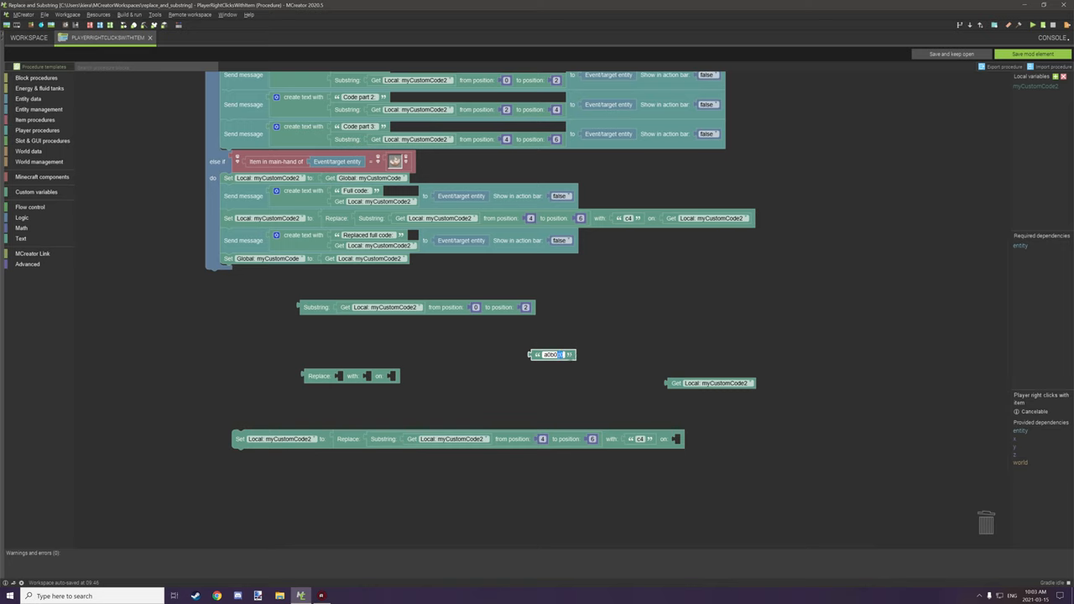
pyautogui.click(711, 383)
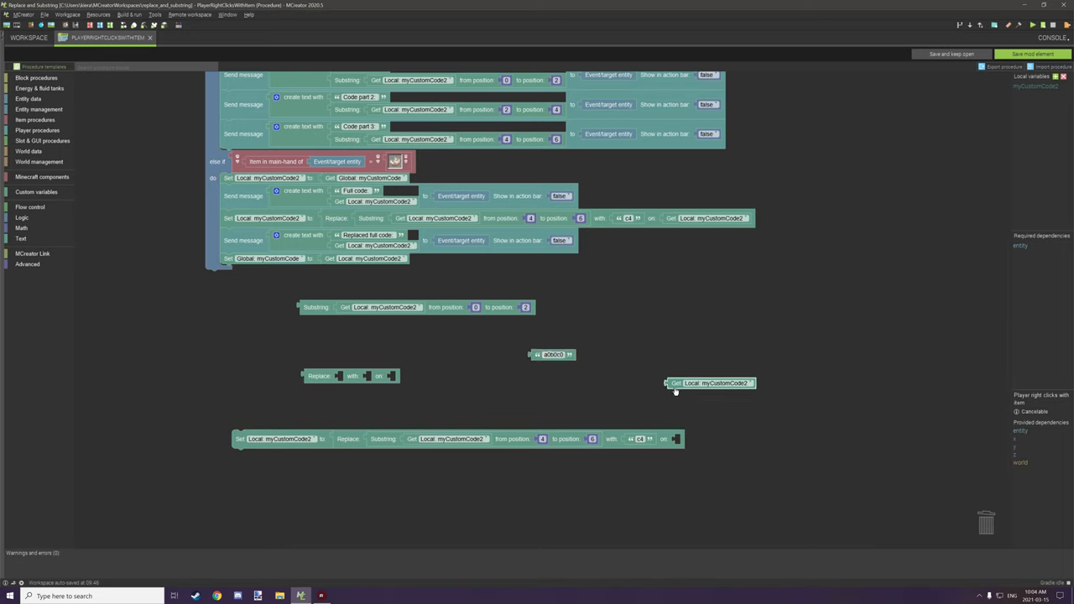
pyautogui.moveTo(714, 383); pyautogui.dragTo(718, 437)
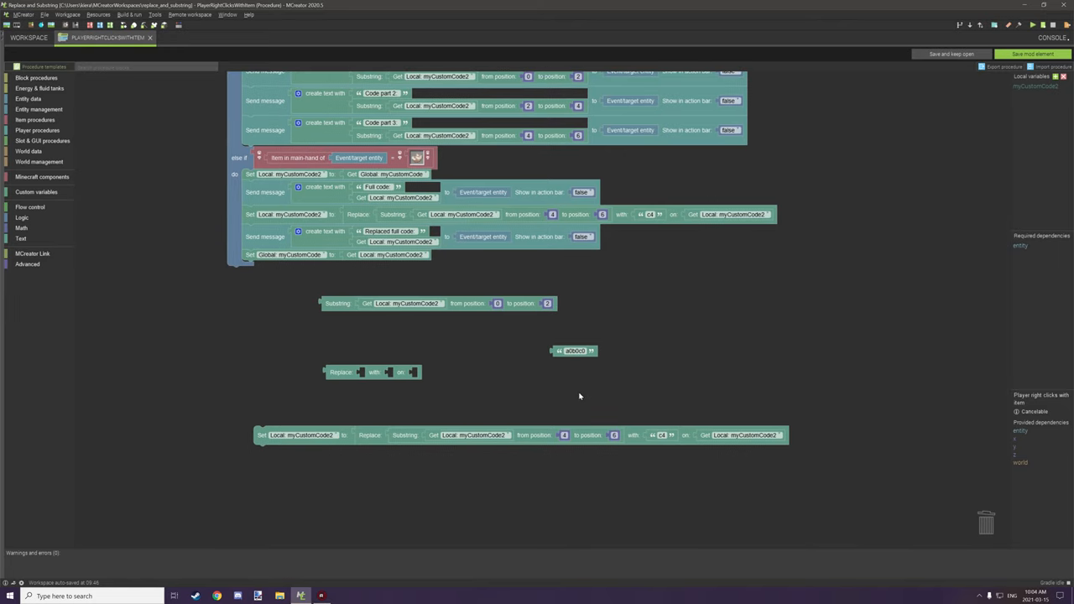
pyautogui.moveTo(340, 380)
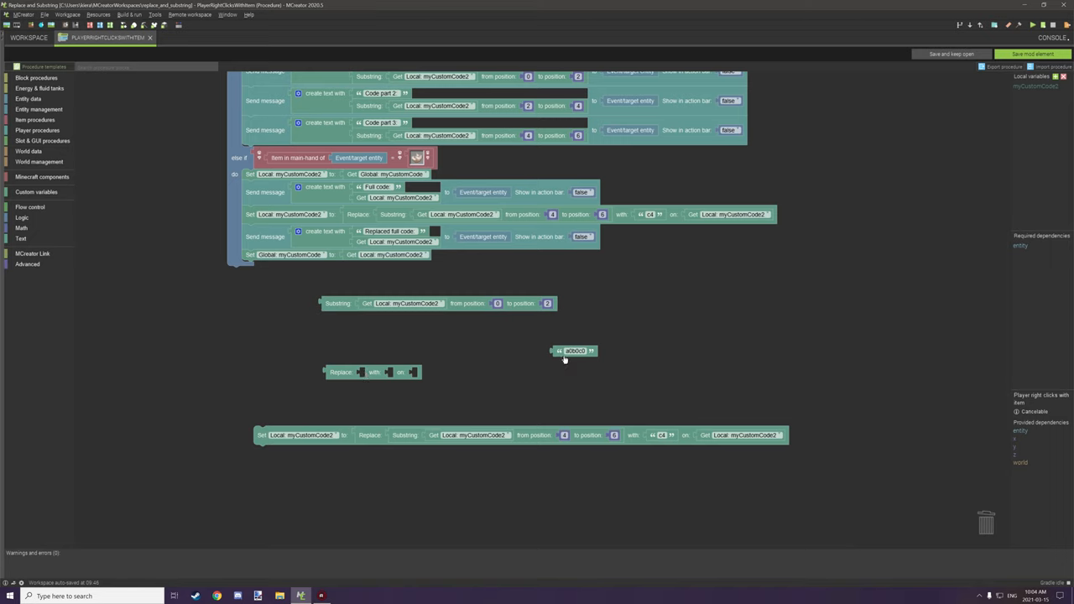
# Drop a text block into the example Replace block's empty socket
pyautogui.moveTo(575, 351); pyautogui.dragTo(382, 371)
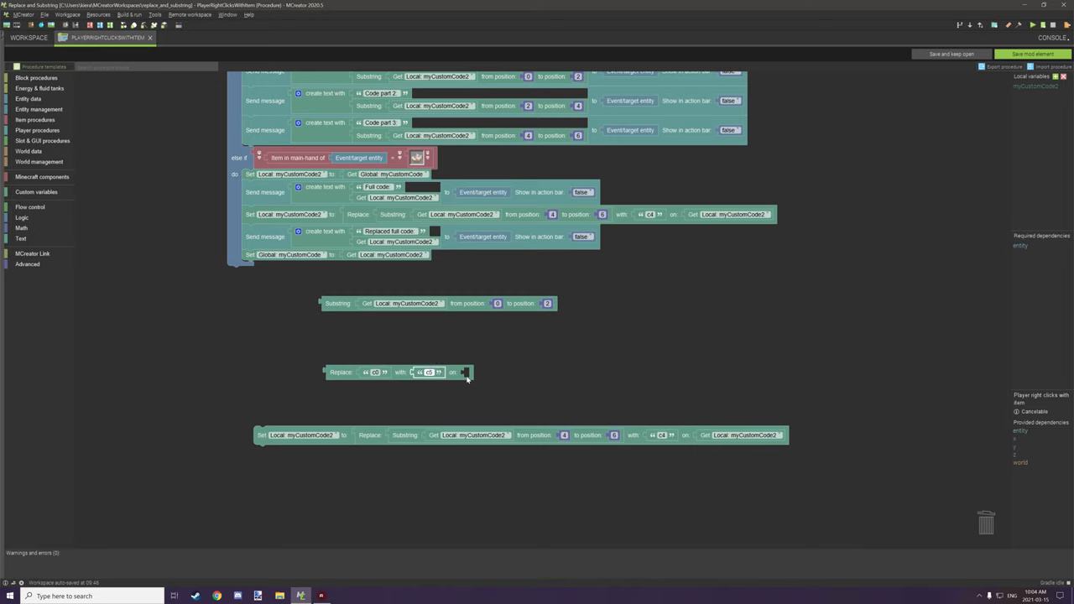
pyautogui.moveTo(413, 367)
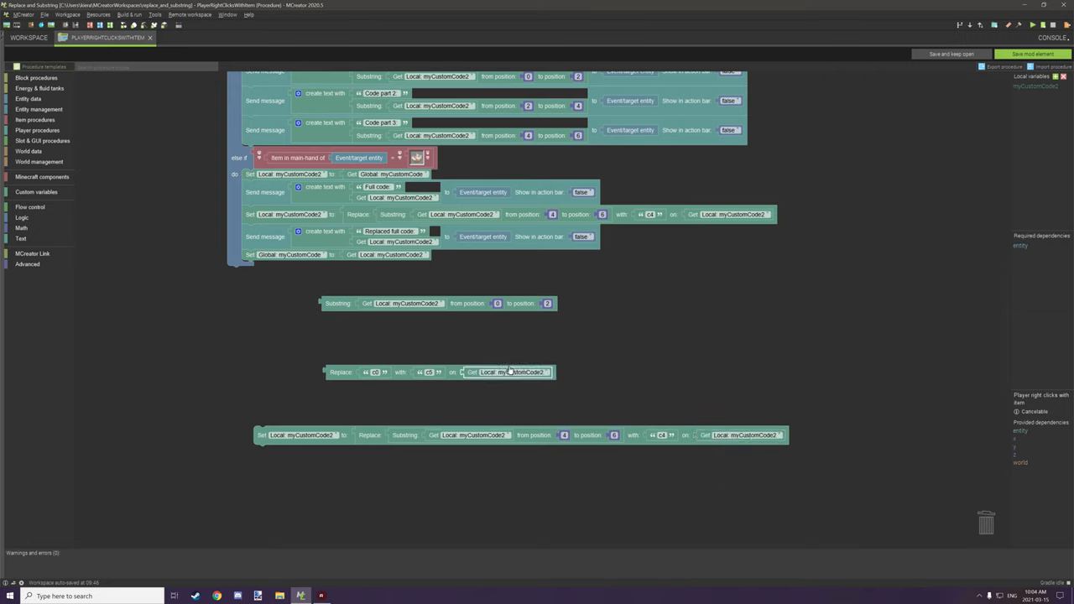
pyautogui.moveTo(500, 384)
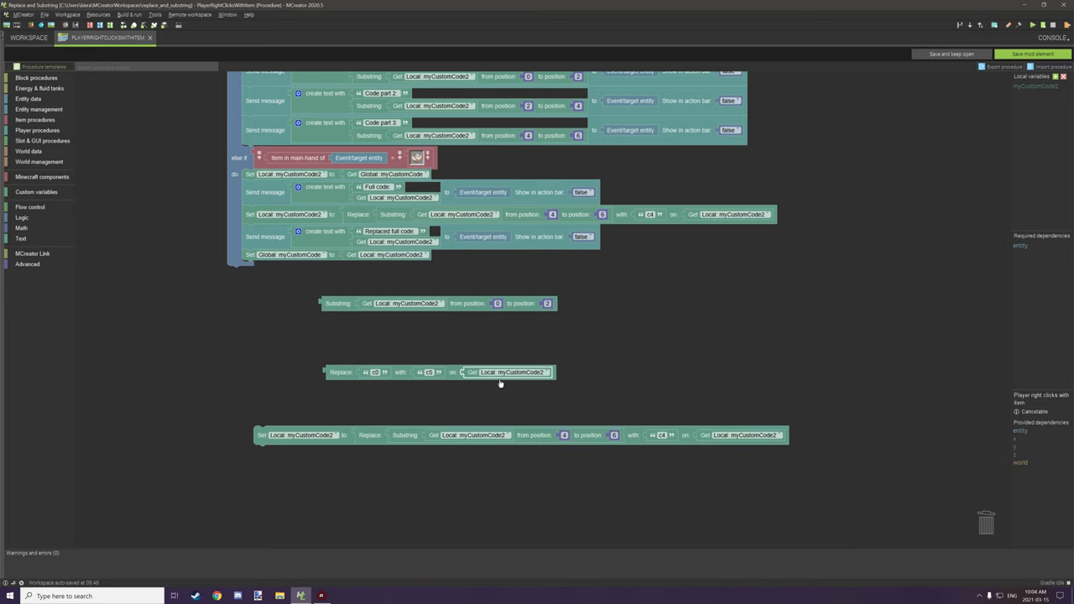
pyautogui.moveTo(468, 378)
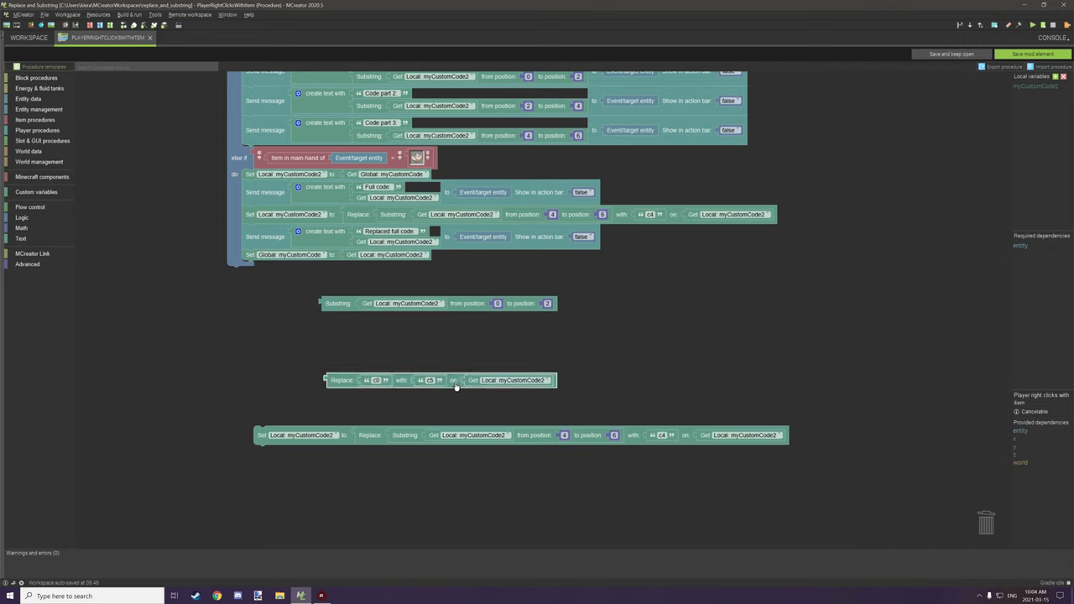
pyautogui.moveTo(456, 385)
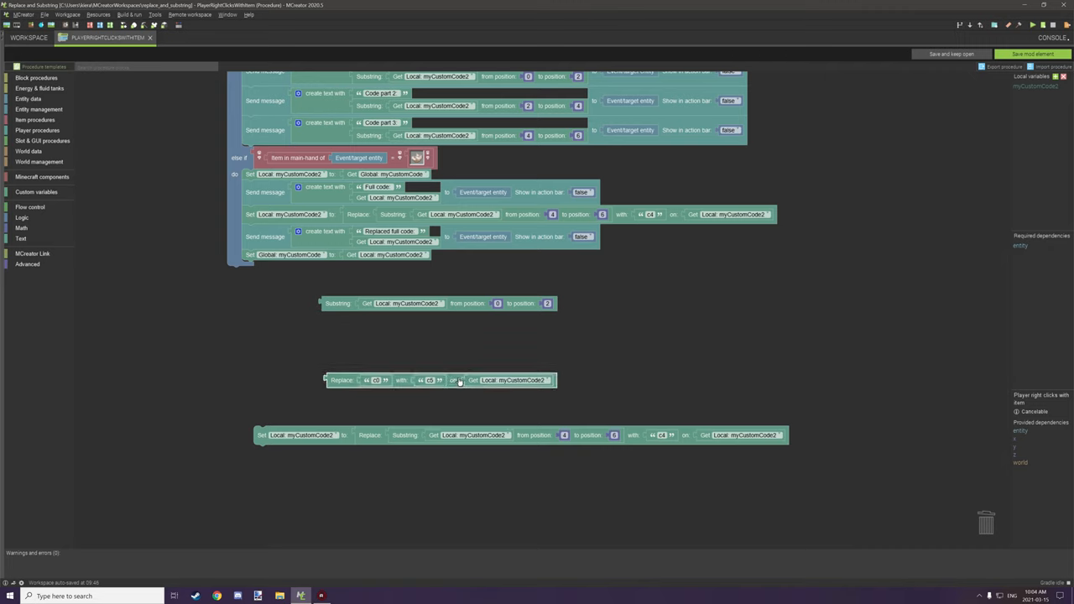